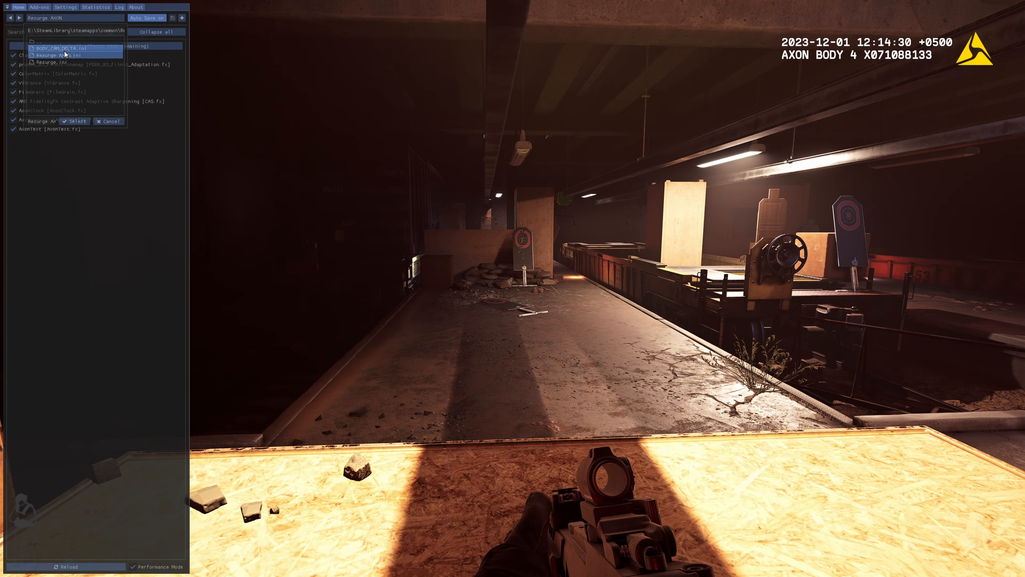
Load the Resurge AXON bodycam ReShade preset before heading to the mission board
click(65, 49)
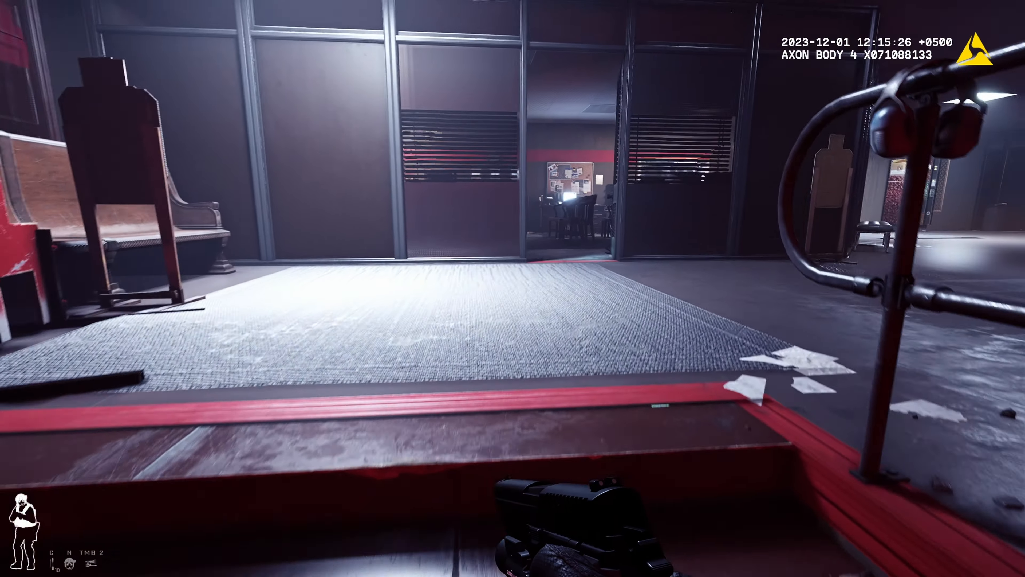
mouse_move(512, 289)
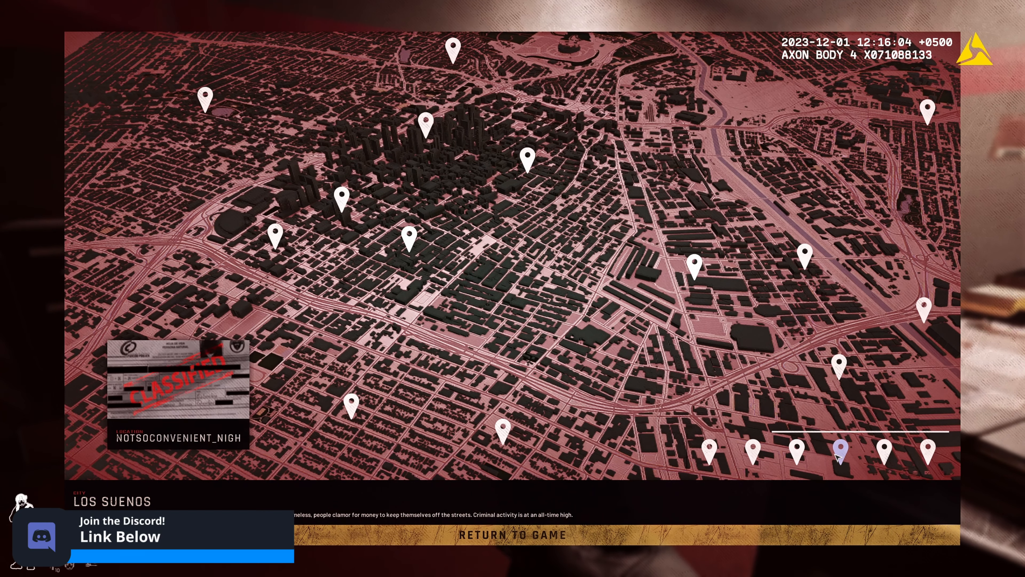
Confirm NOTSOCONVENIENT_NIGHT as the location and accept the Barricaded Suspects mission
click(837, 448)
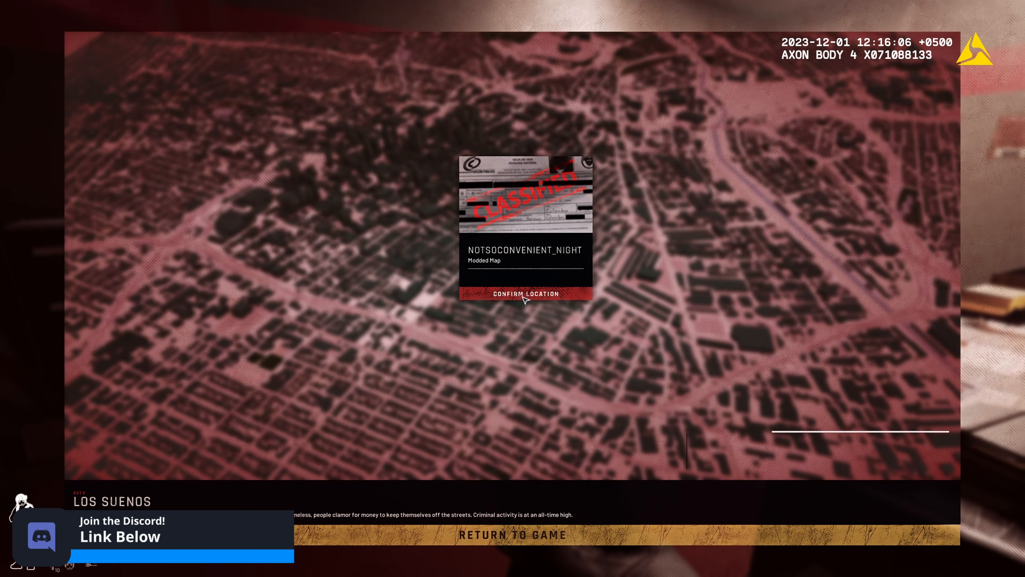
click(525, 293)
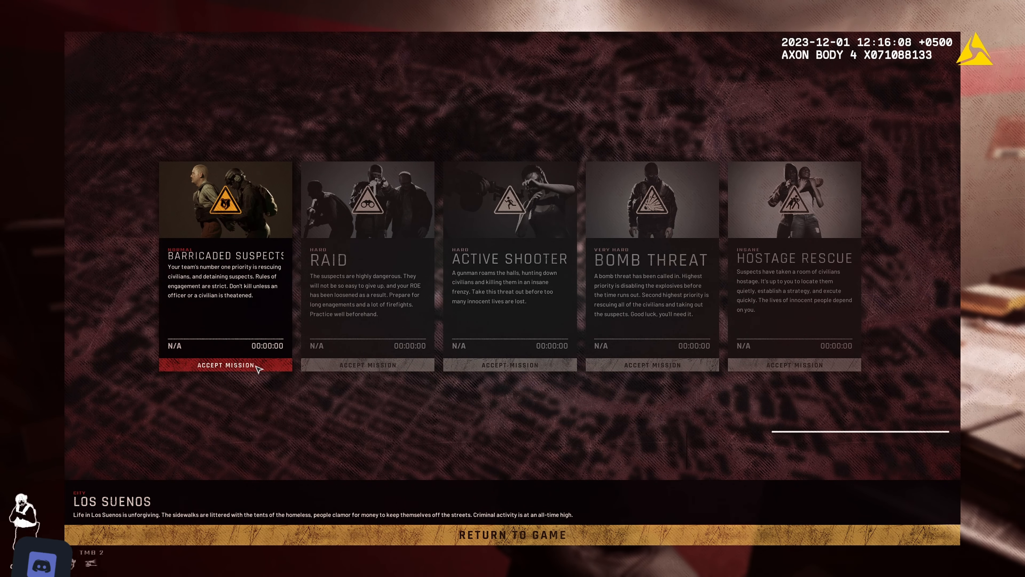
click(225, 364)
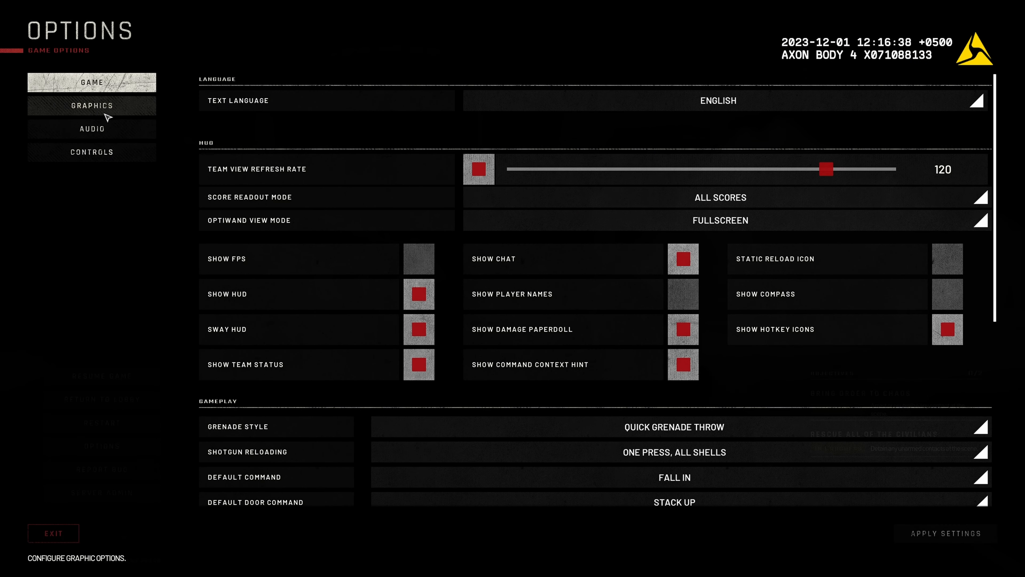
Lower the Music Volume slider in the Audio settings
click(91, 128)
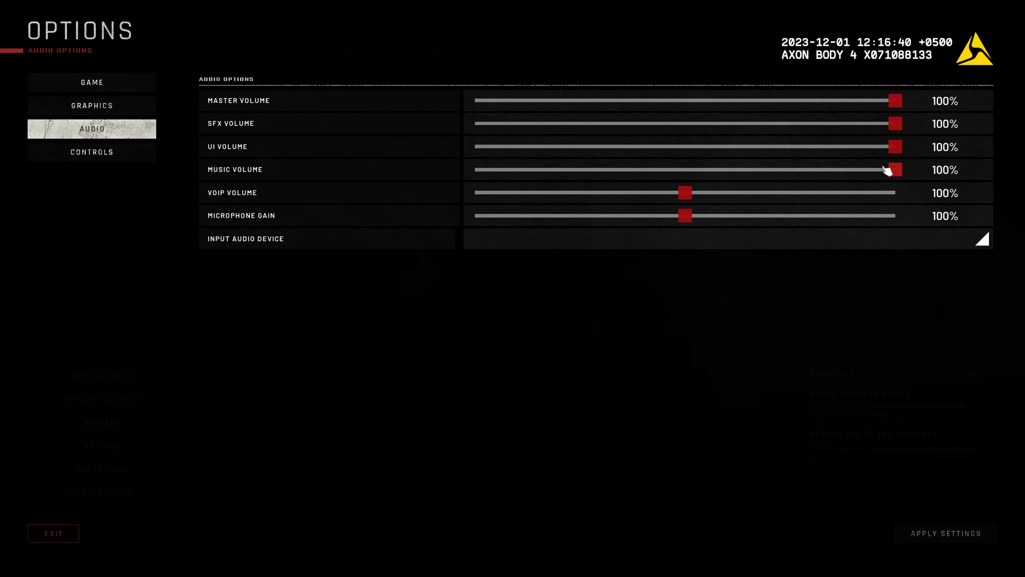
drag(893, 169, 474, 169)
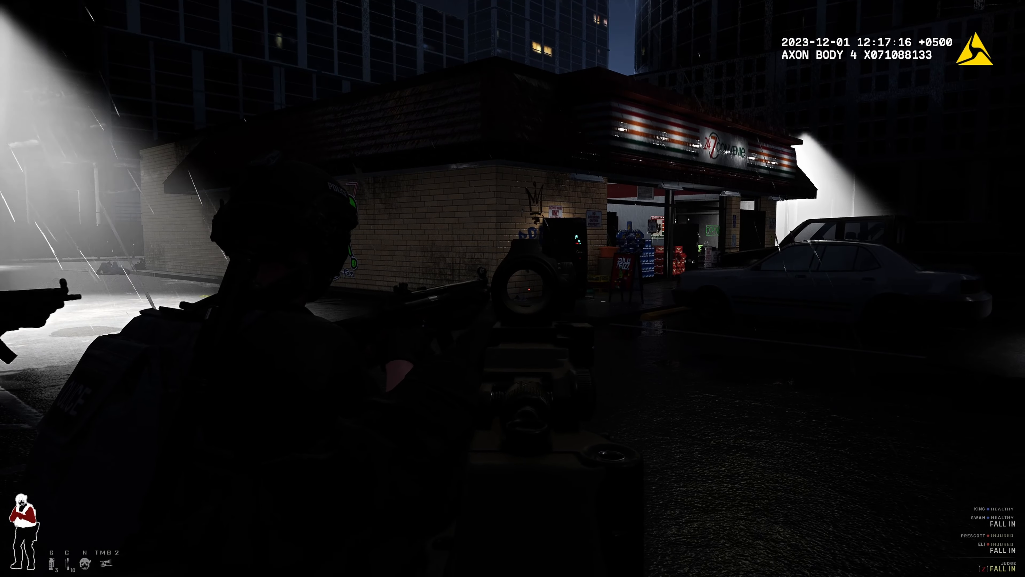
mouse_move(512, 289)
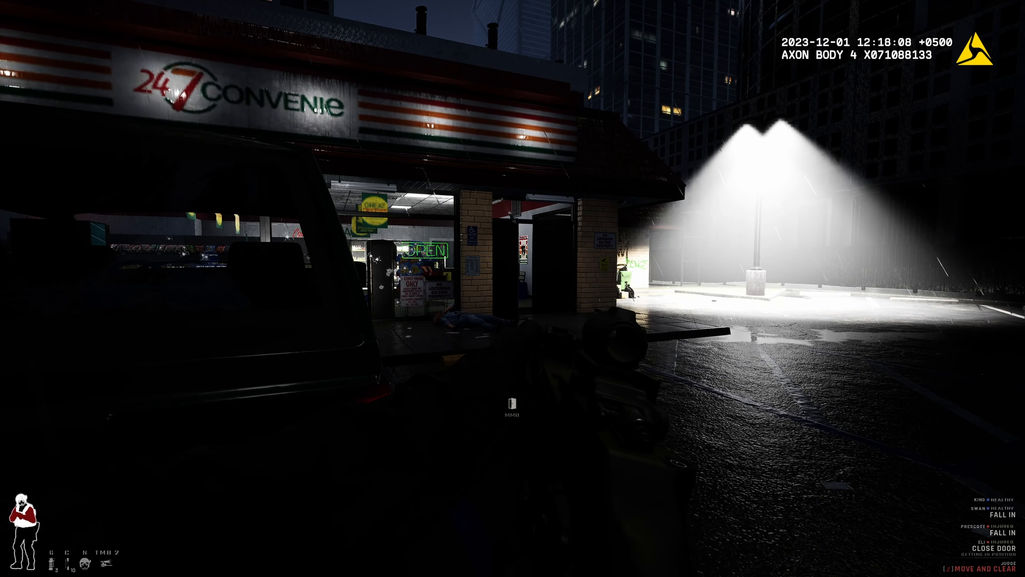
Issue a squad command at the store and play until the Mission Rating debrief
middle_click(512, 406)
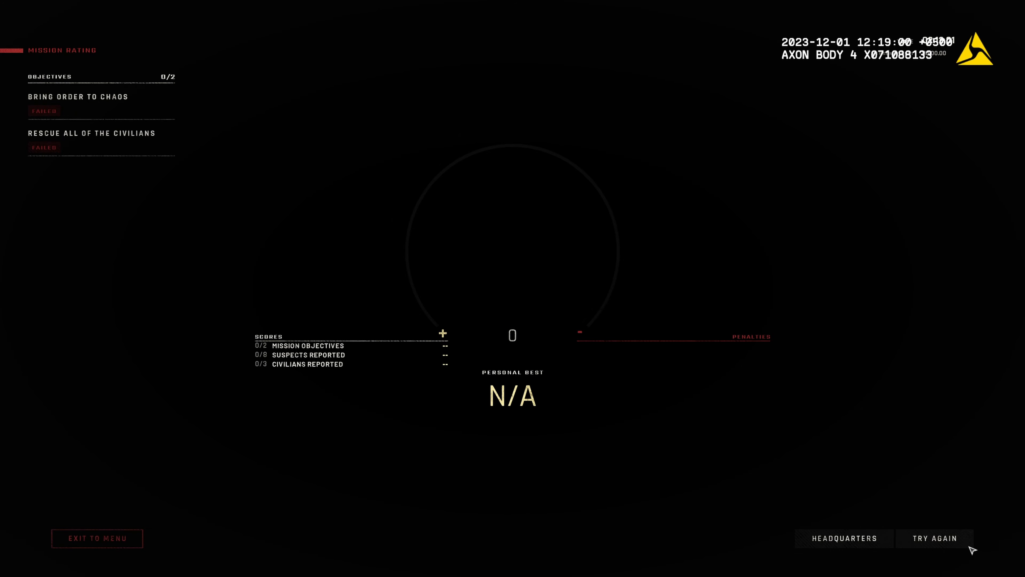
Leave the failed Mission Rating results screen
click(933, 538)
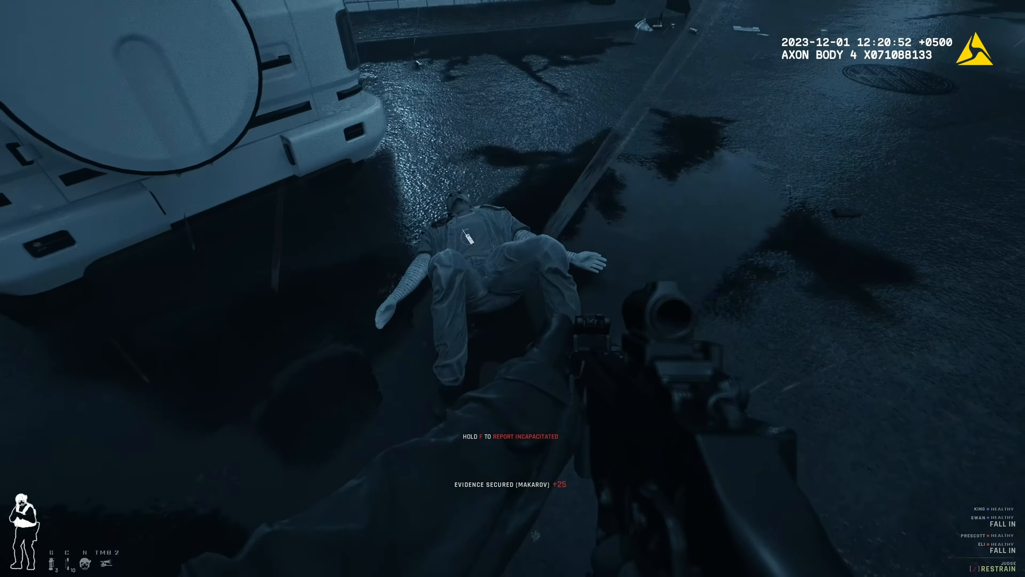
Report the suspect by the van and the one on the pavement, then secure the dropped Uzi
key(f)
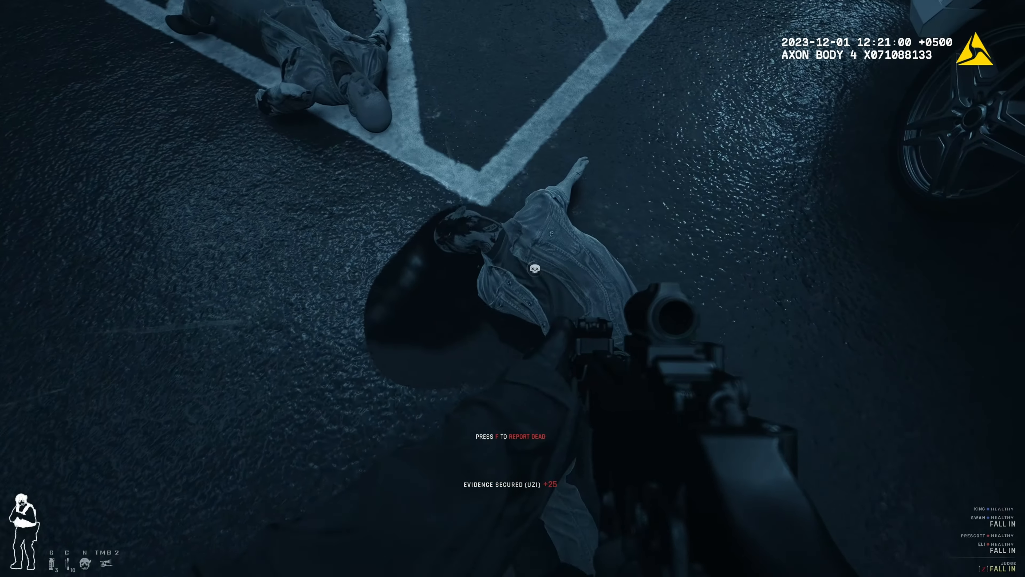
key(f)
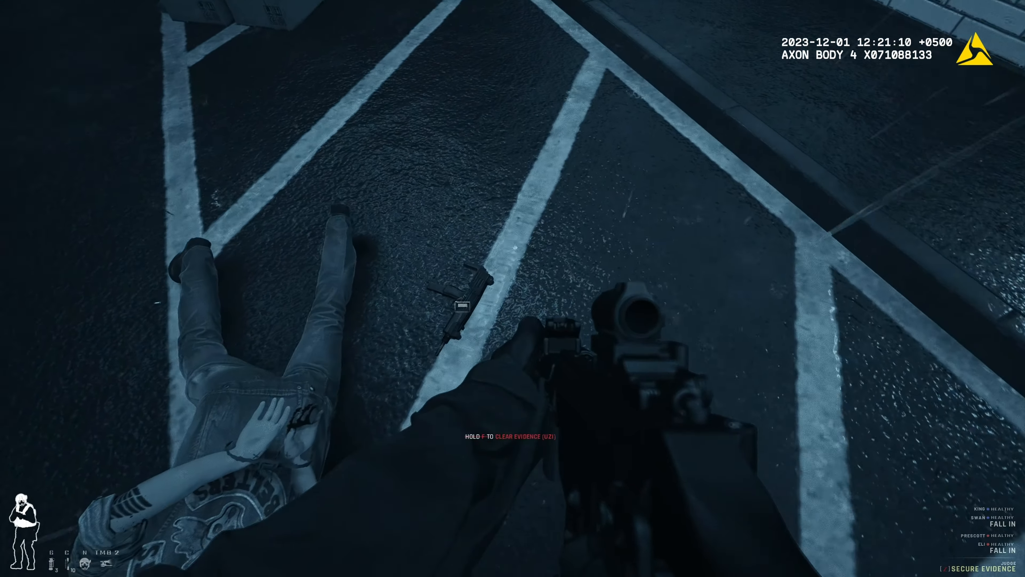
key(f)
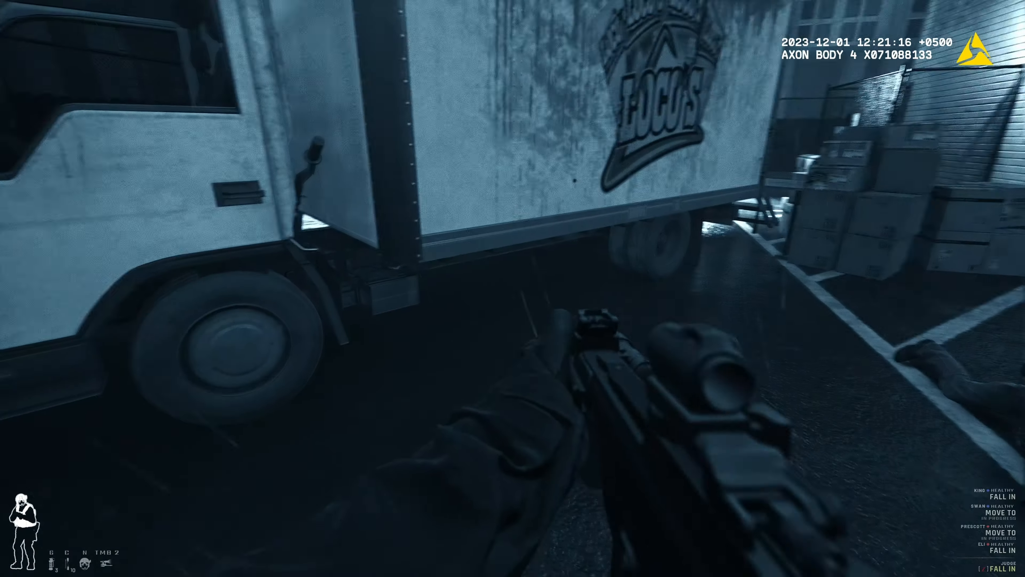
mouse_move(512, 288)
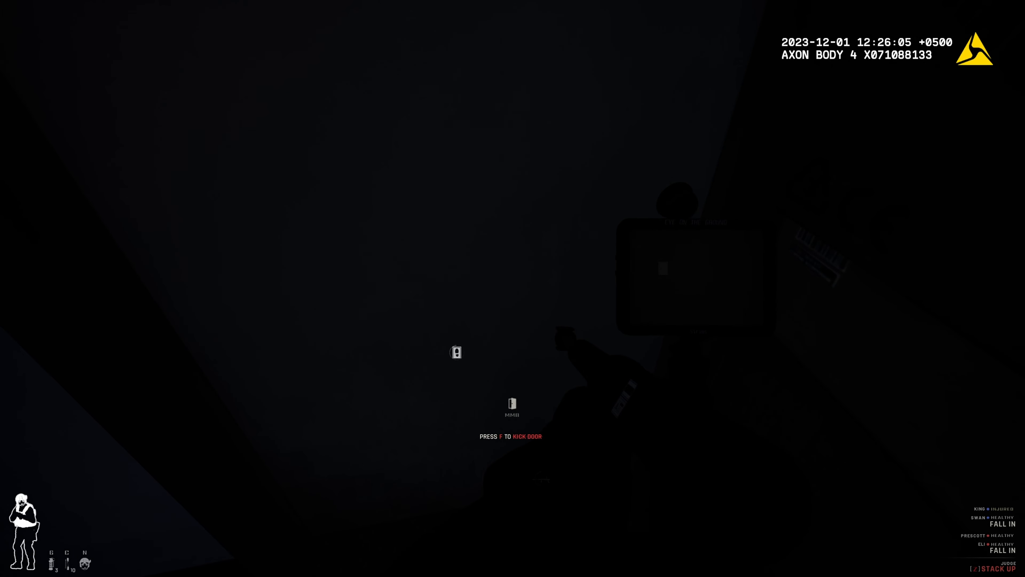
Kick open the closed door inside the dark building
key(f)
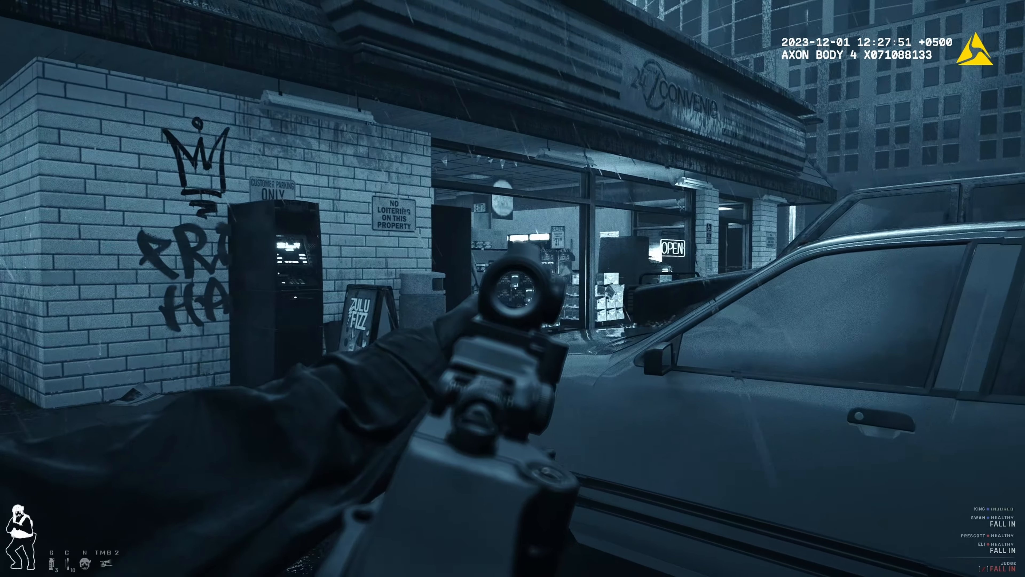
mouse_move(513, 289)
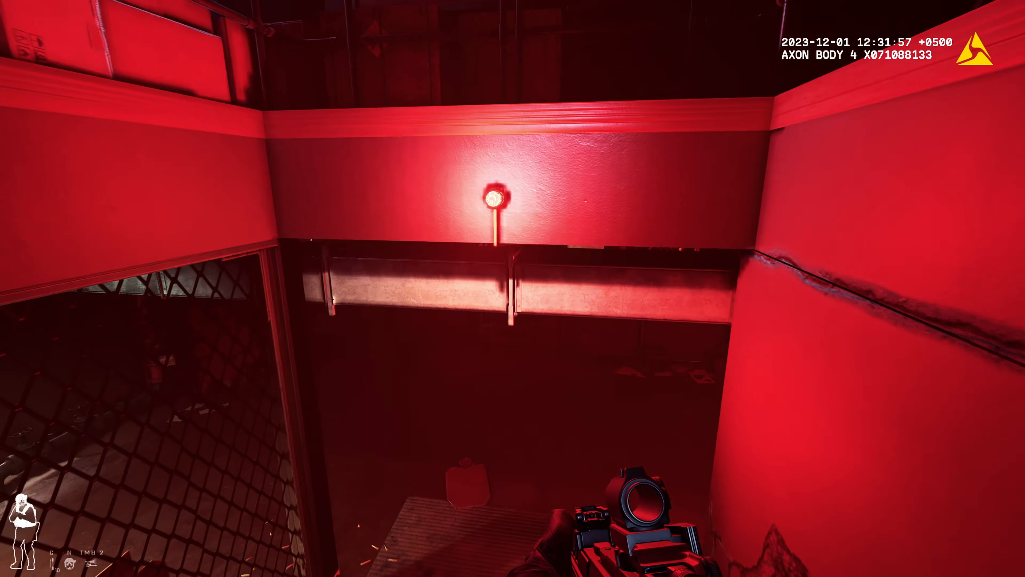
Walk to the gun range workbench until the modify-loadout prompt appears
scroll(down, 3)
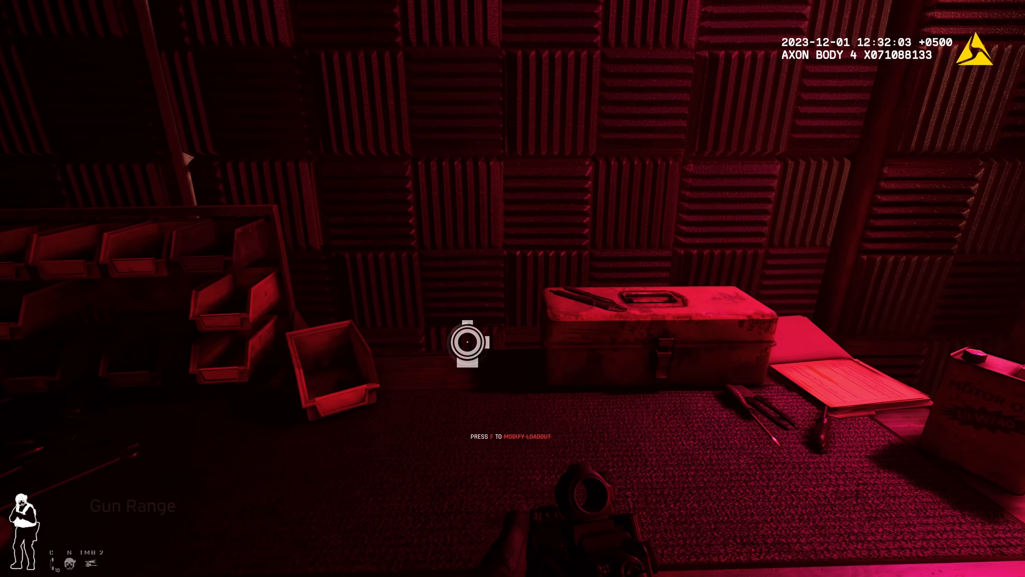
Enter the loadout editor and preview the MP5+P226, AR+P226 and AR+GLOCK presets
key(f)
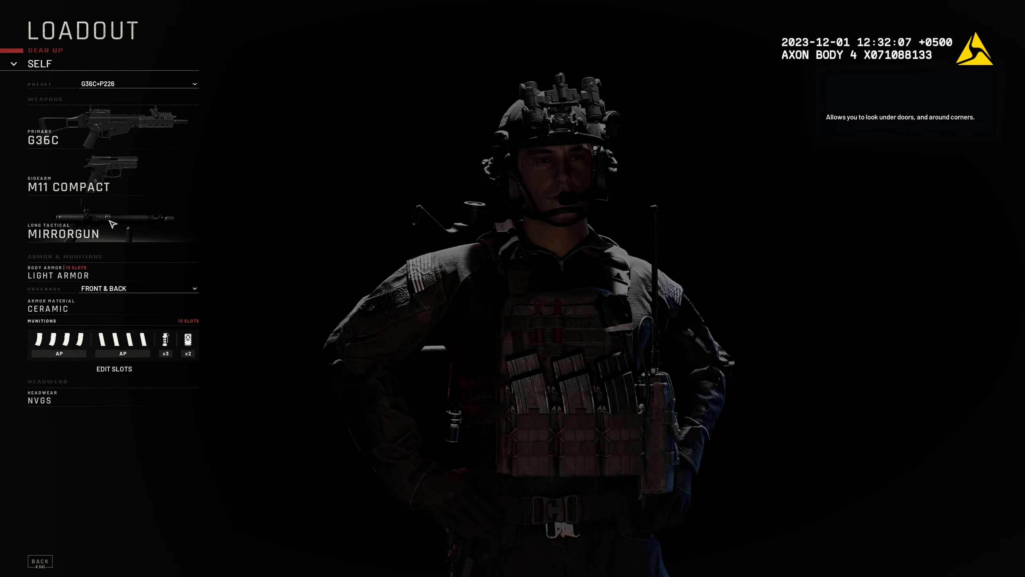
click(138, 83)
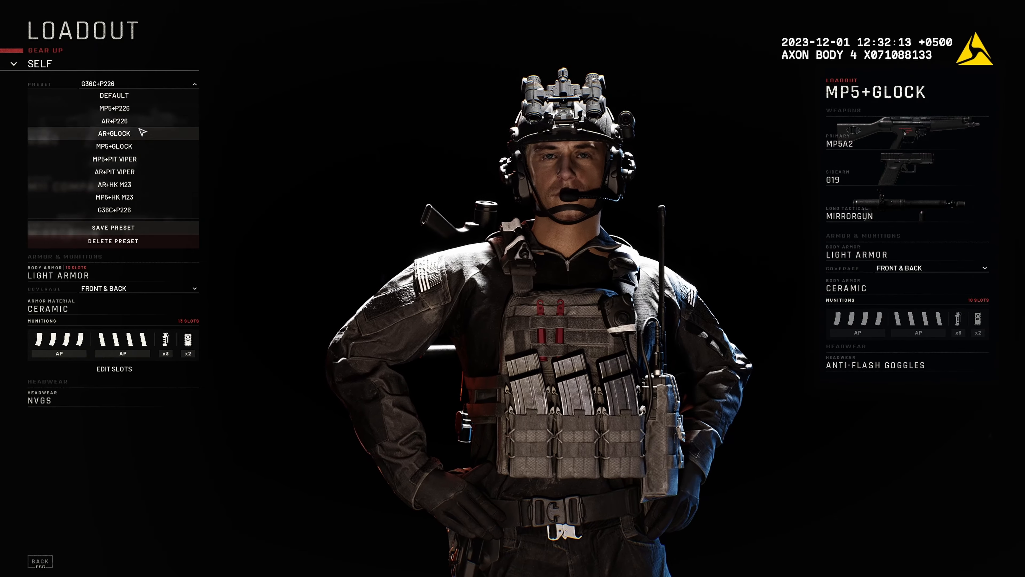
click(112, 120)
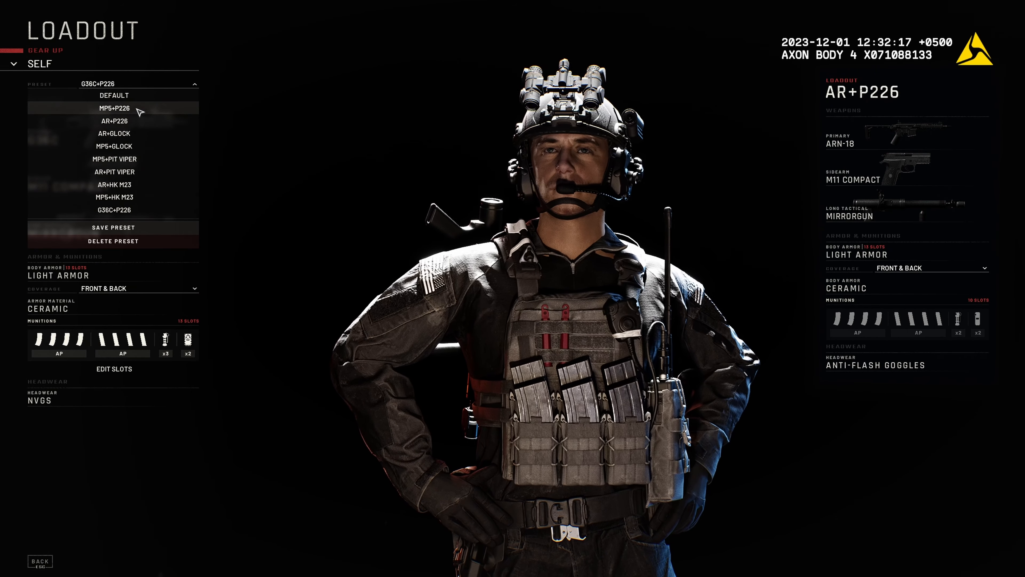
click(113, 108)
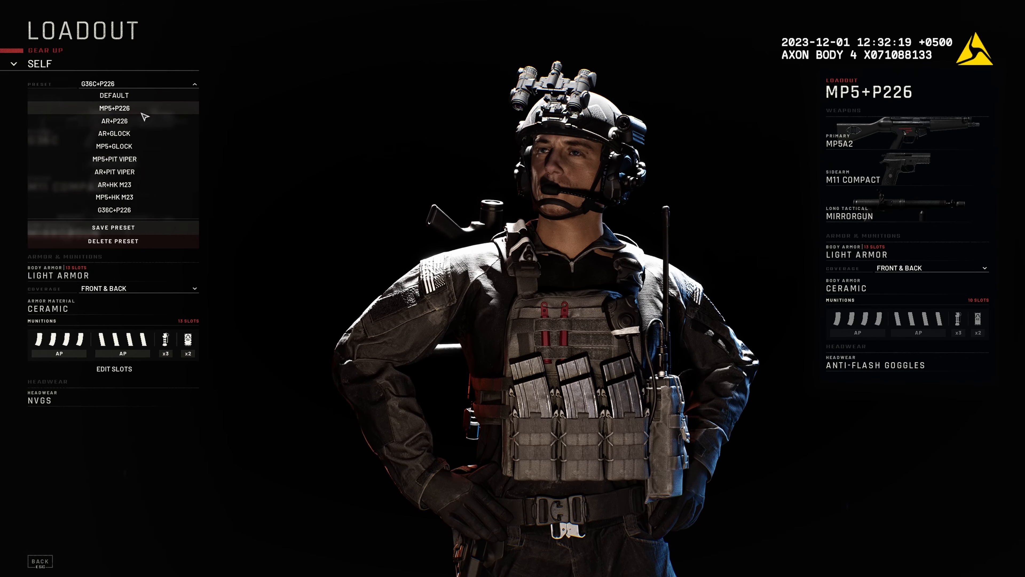
click(113, 133)
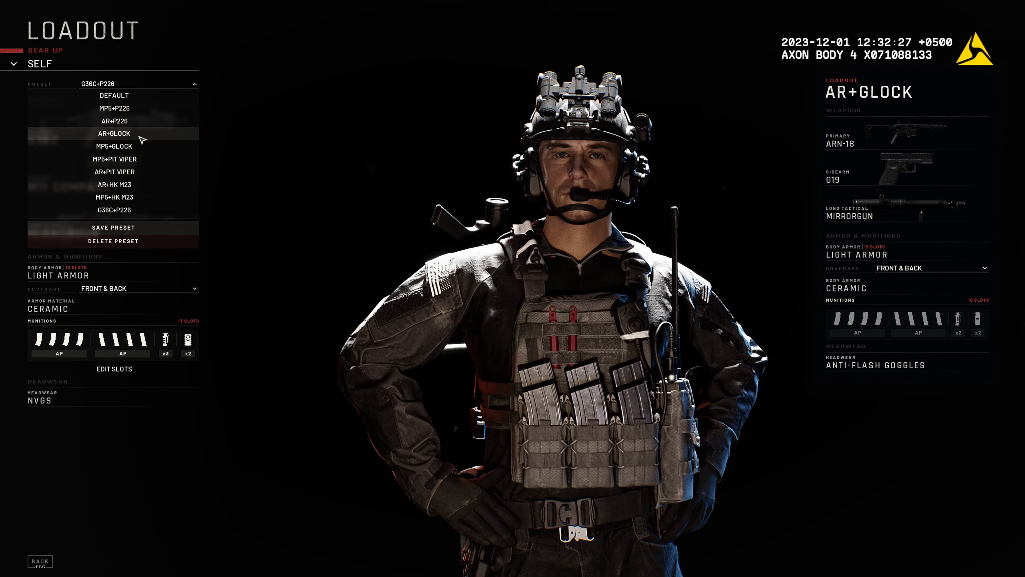
click(114, 158)
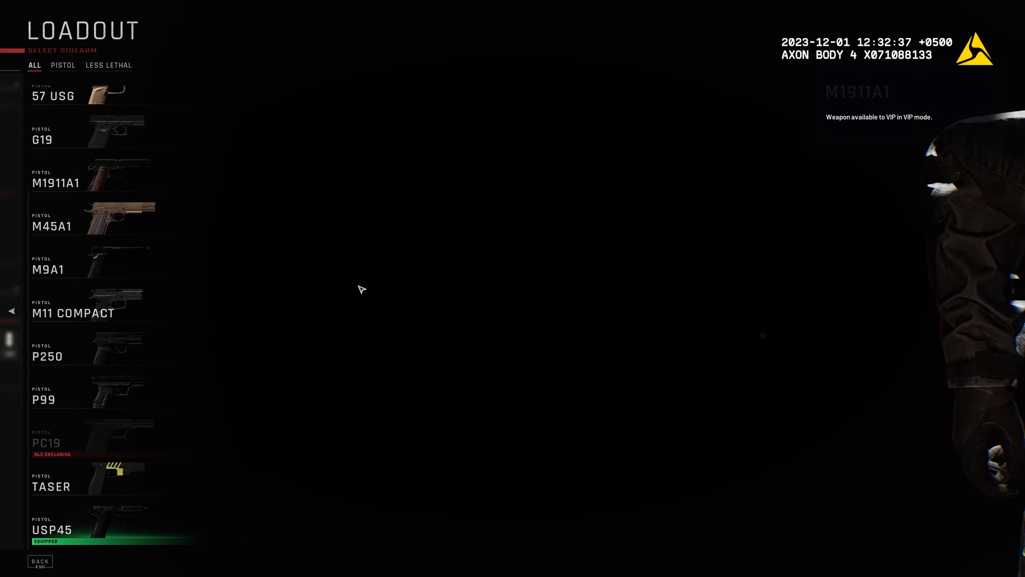
Inspect the M9A1 and G19 sidearms, then load the MP5+P226 preset (MP5A2, M11 Compact)
click(53, 530)
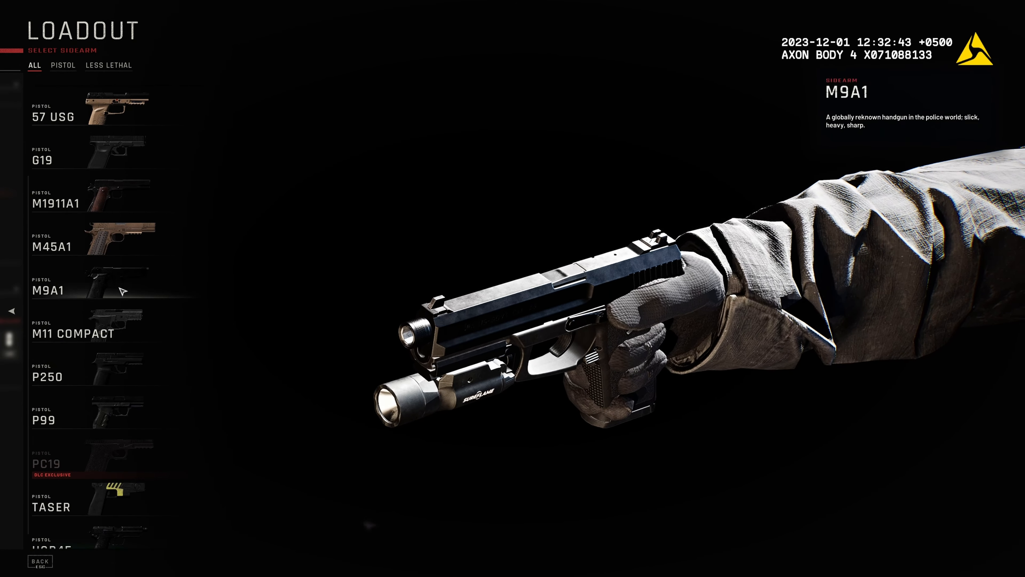
click(72, 333)
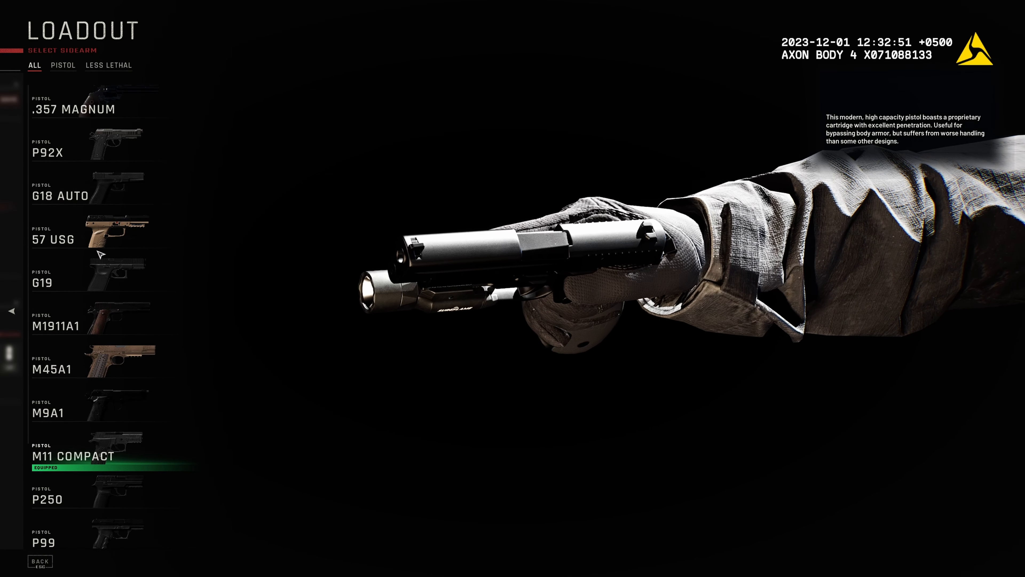
click(85, 282)
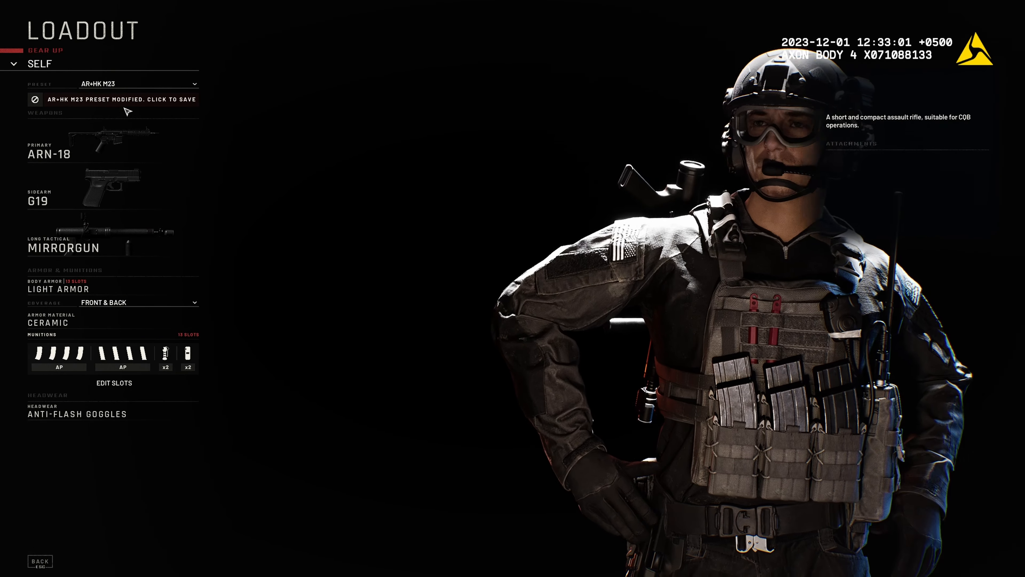
click(131, 84)
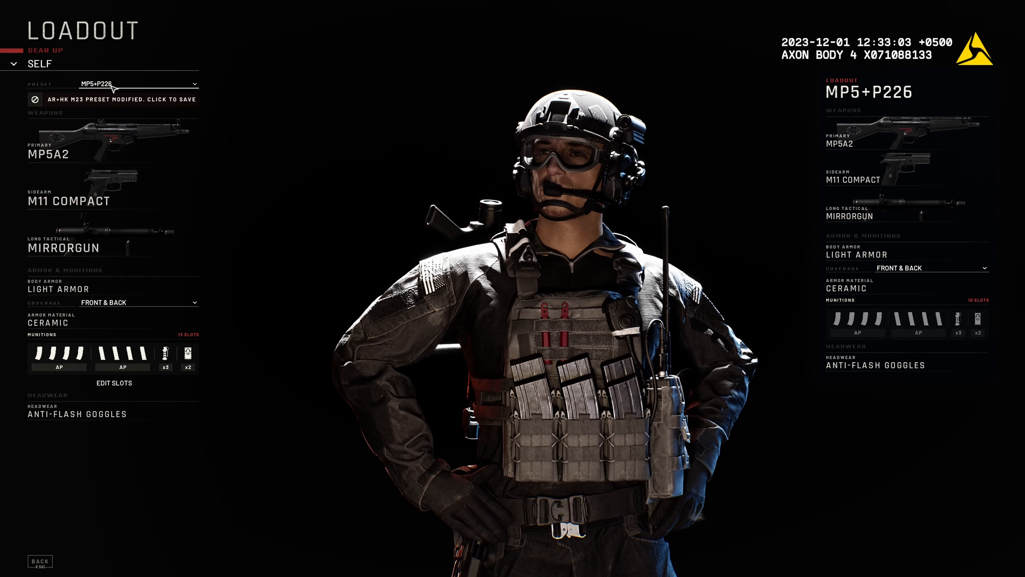